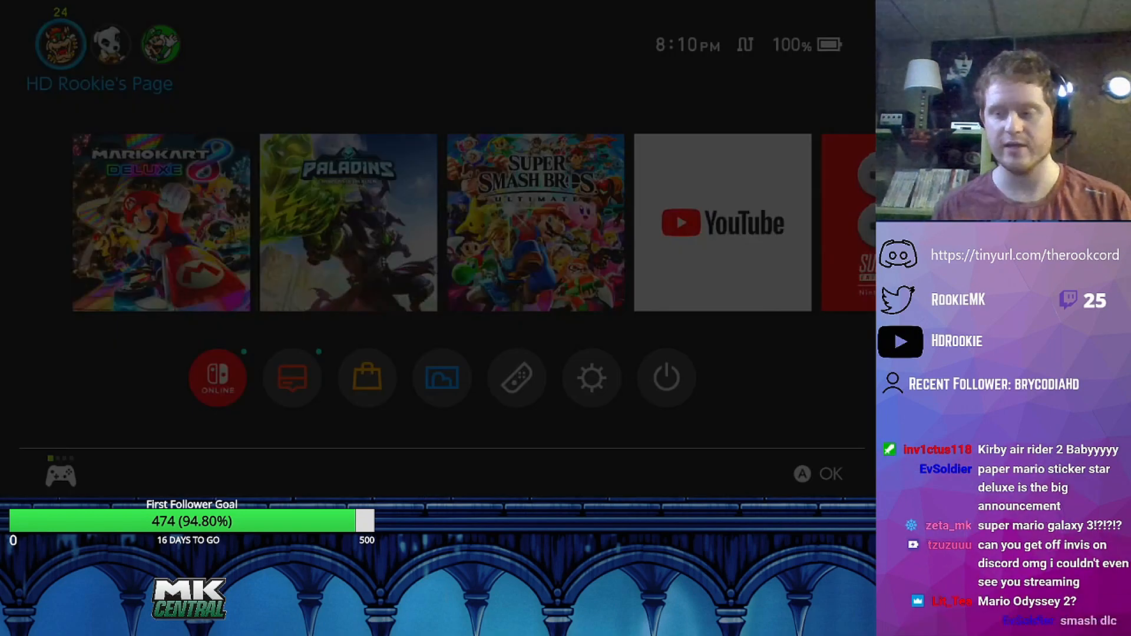
click(110, 43)
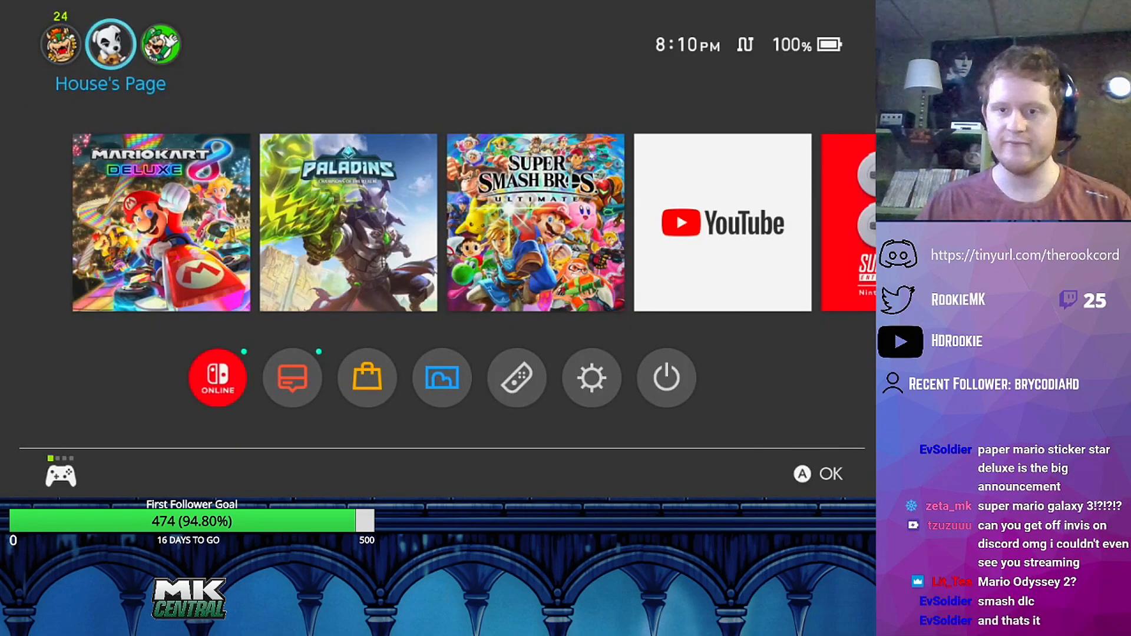
click(61, 44)
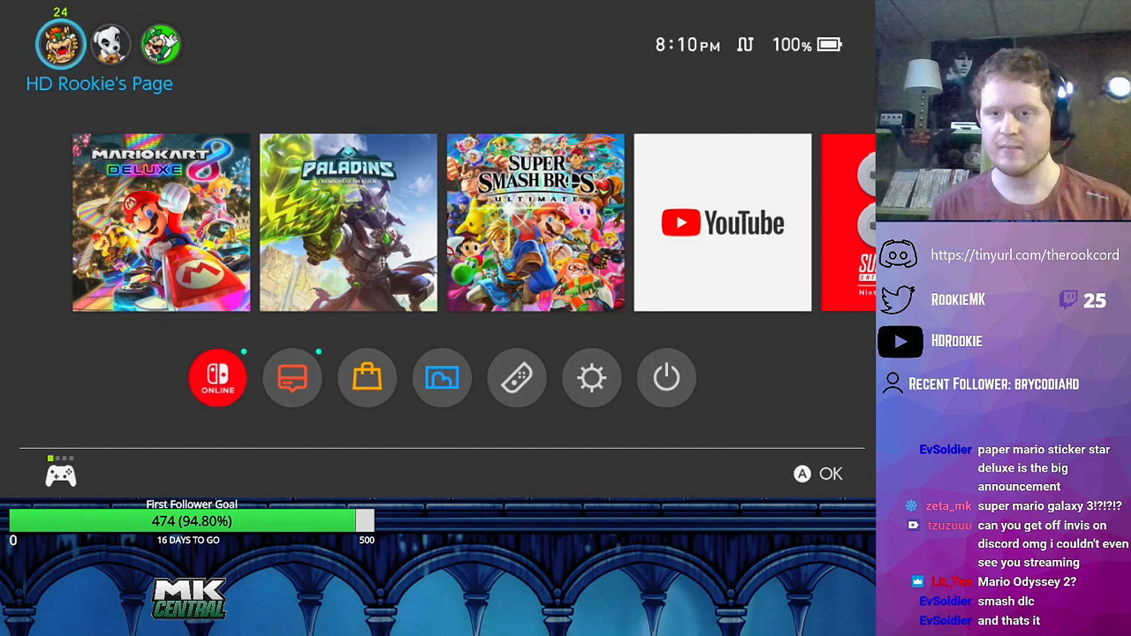